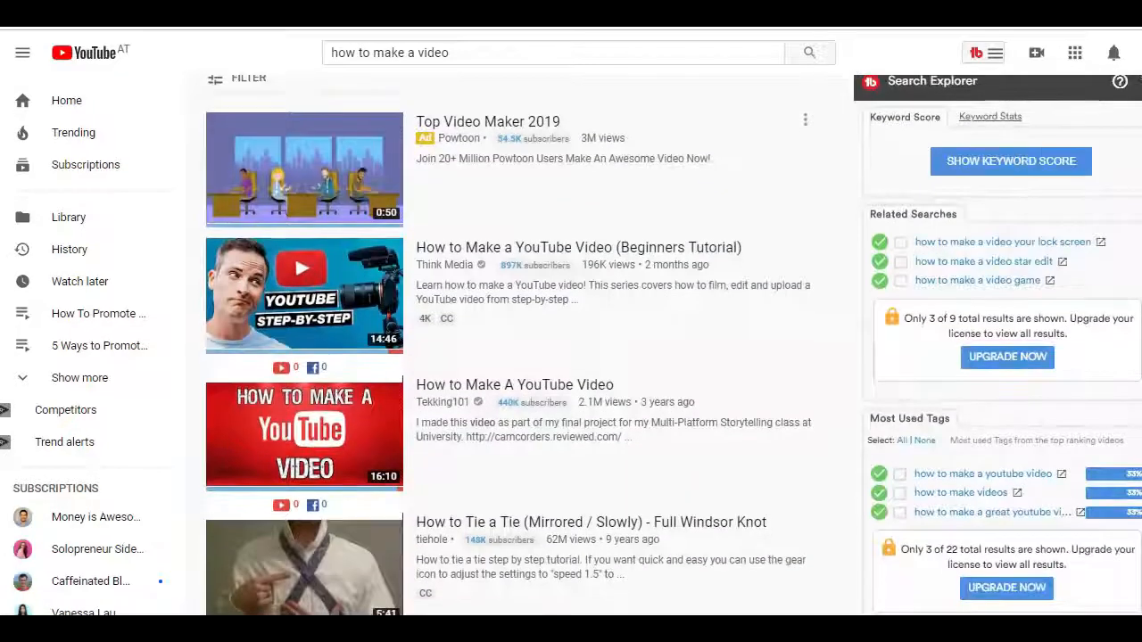
Scroll through the 'how to make a video' search results toward the SoloPreneur Warrior channel
scroll(down, 3)
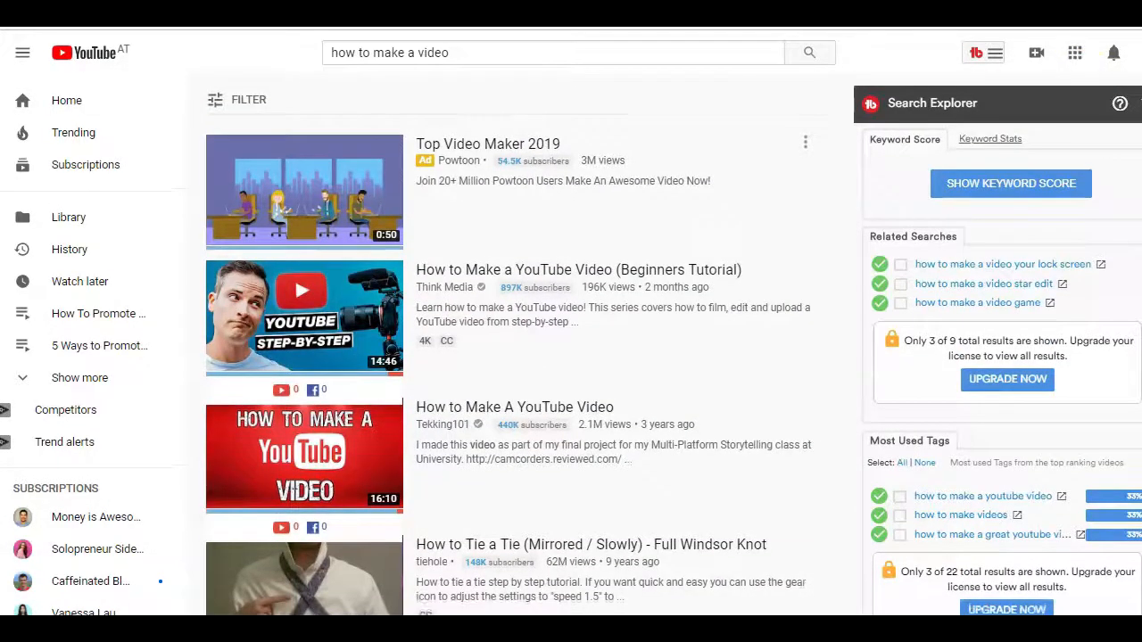
scroll(down, 3)
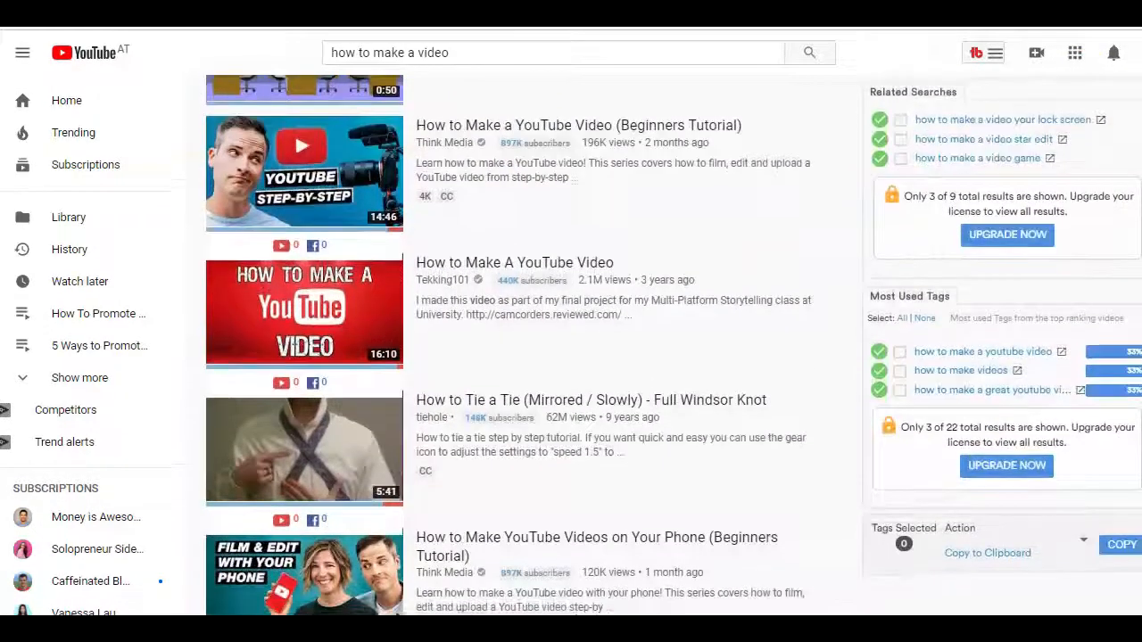
scroll(down, 3)
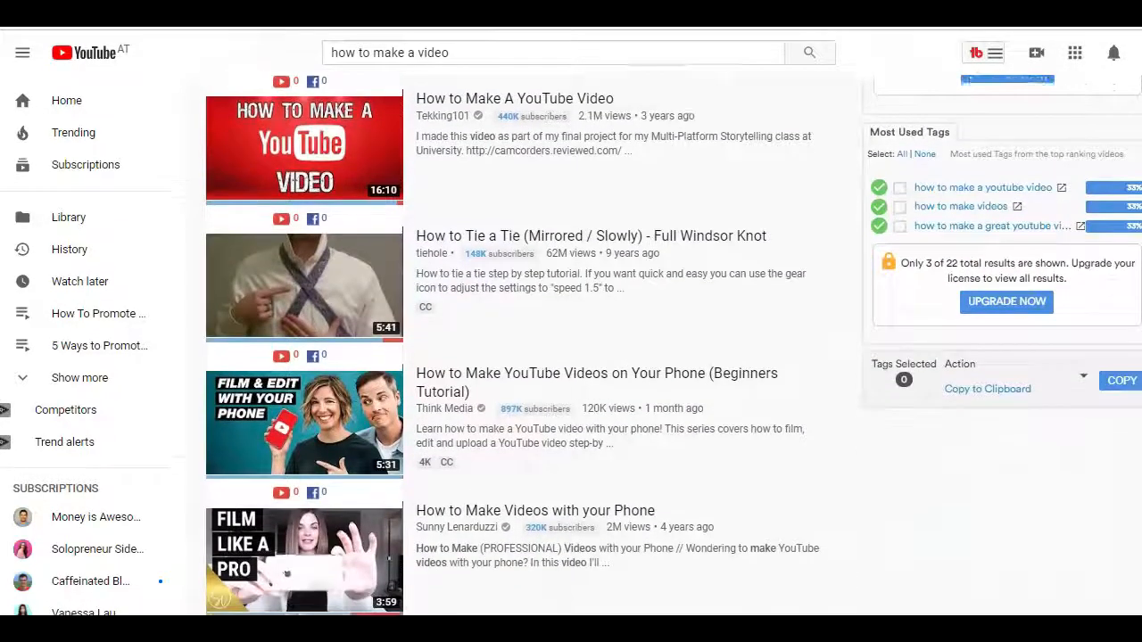
scroll(down, 3)
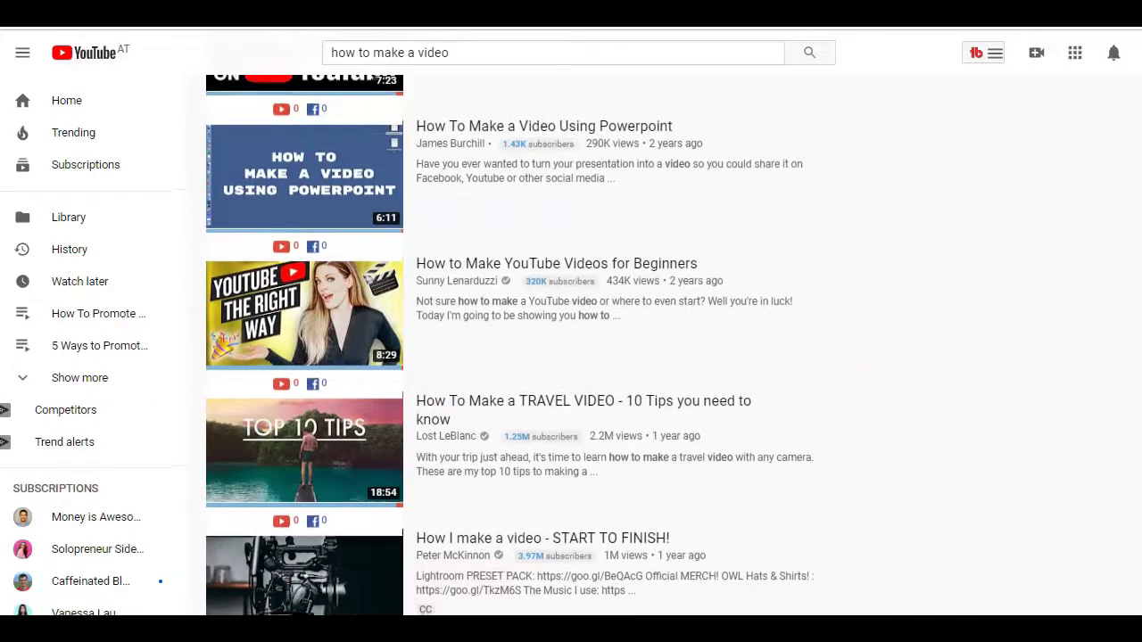
scroll(down, 3)
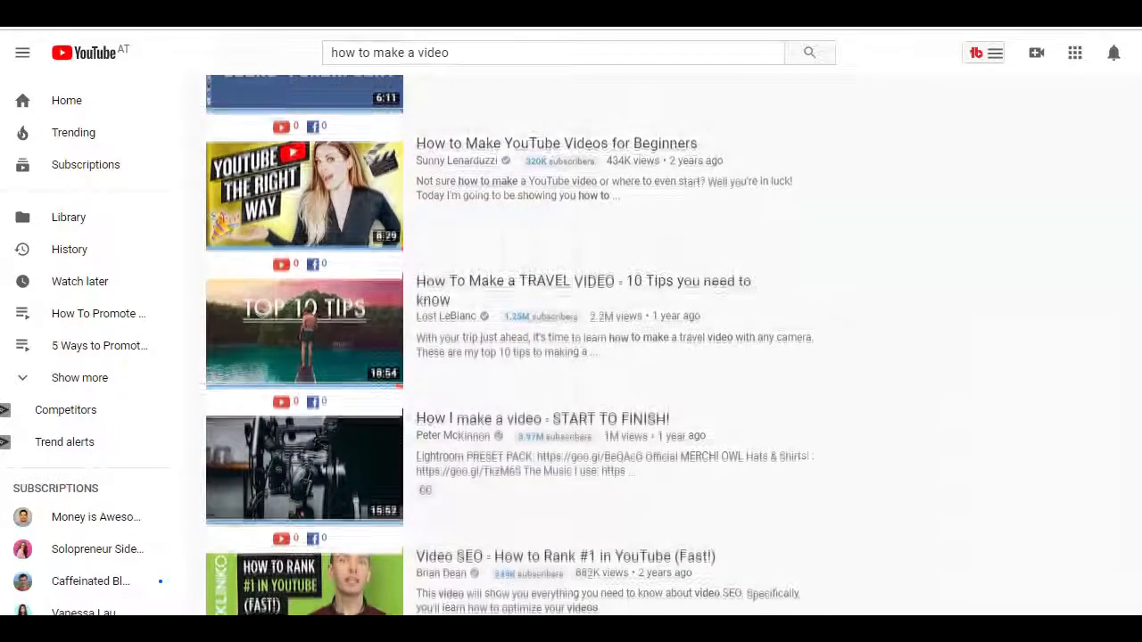
scroll(down, 3)
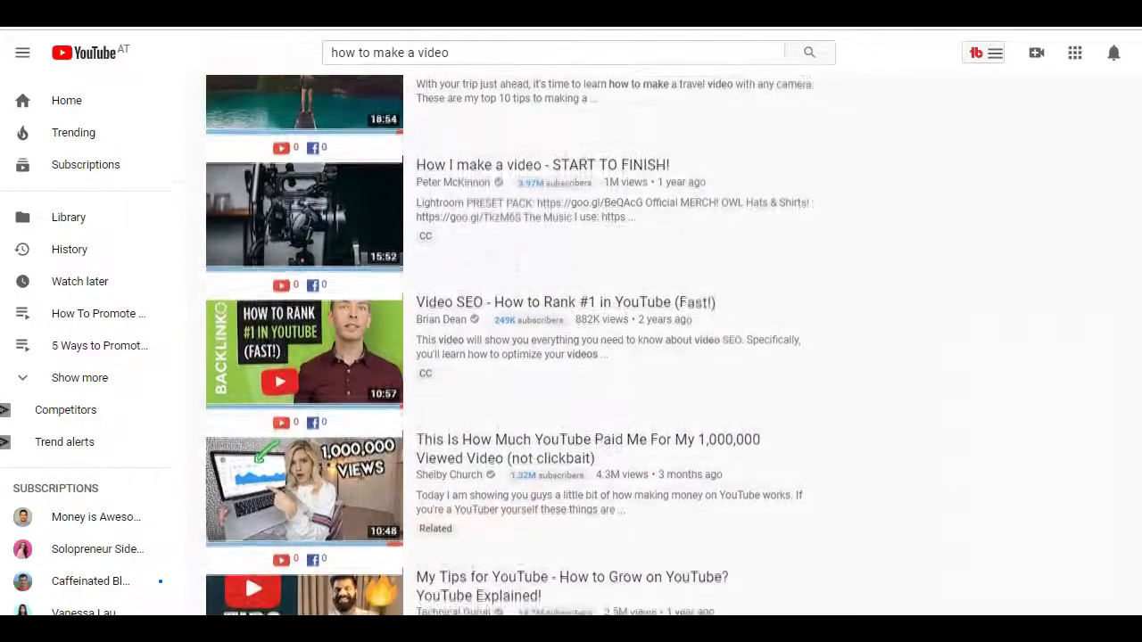
scroll(down, 3)
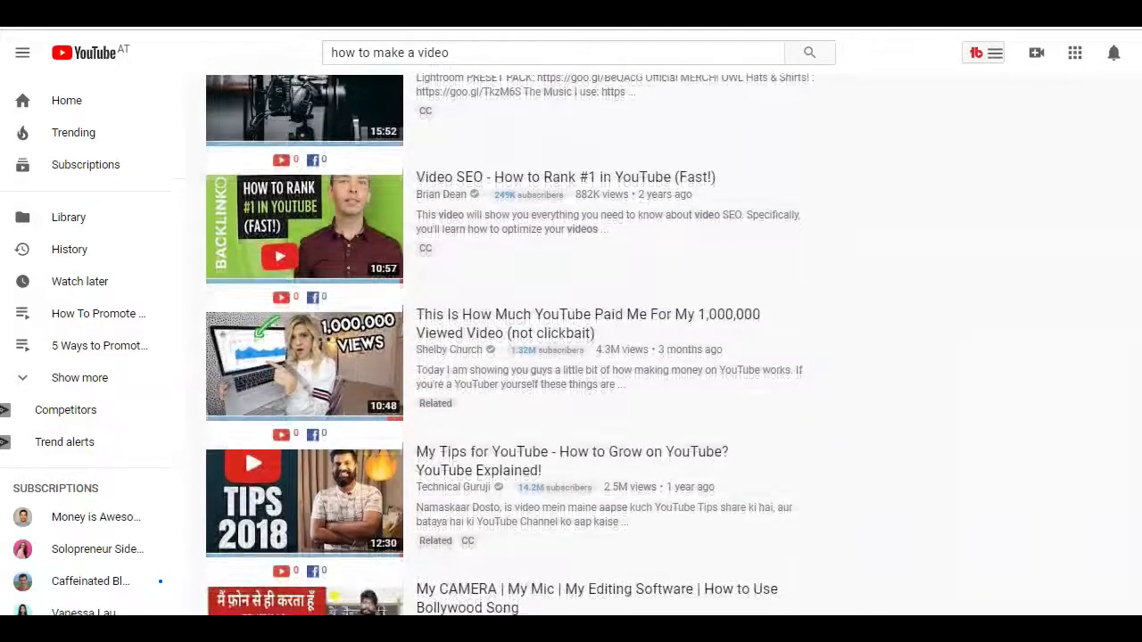
scroll(down, 3)
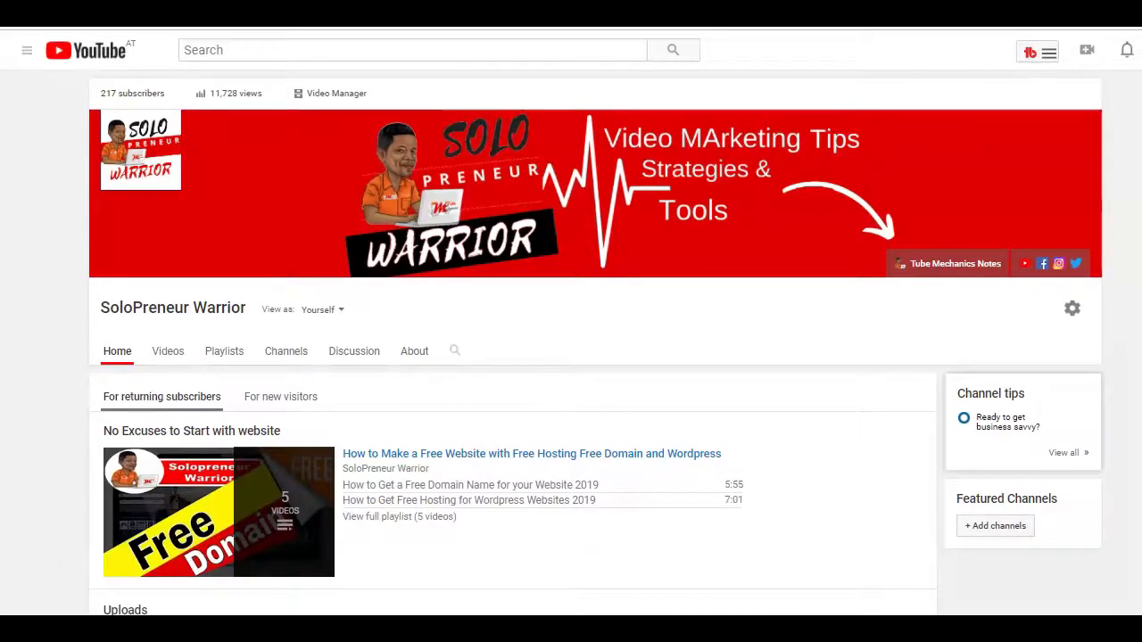
Scroll the channel page, open Video Manager, and edit 'How To Promote Clickbank Products on Quora'
scroll(down, 3)
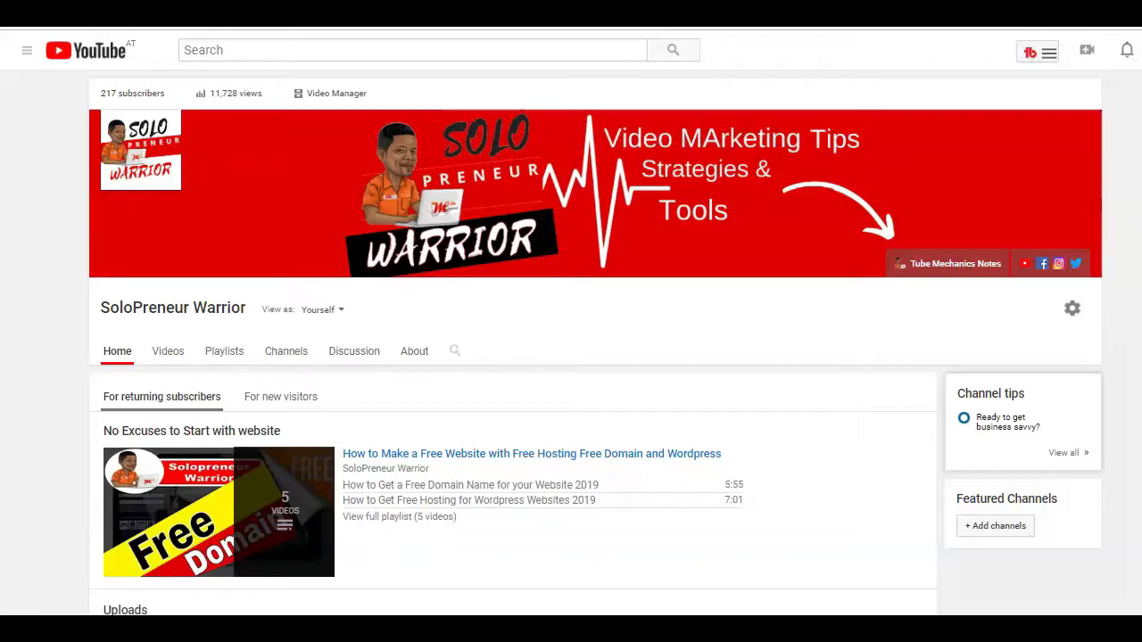
scroll(down, 3)
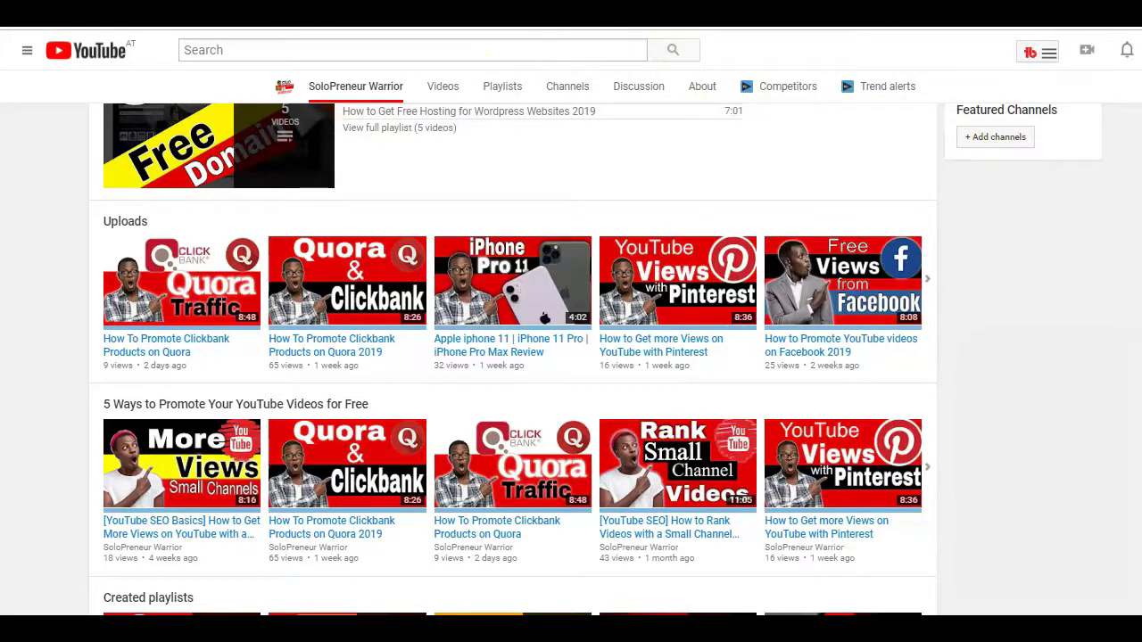
scroll(down, 3)
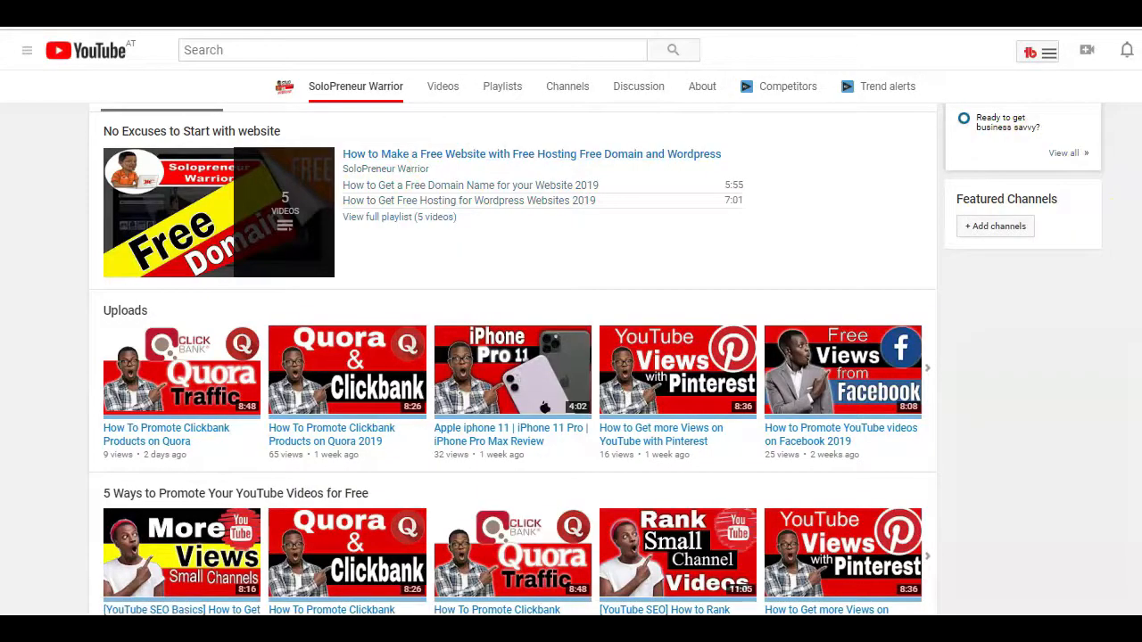
scroll(down, 3)
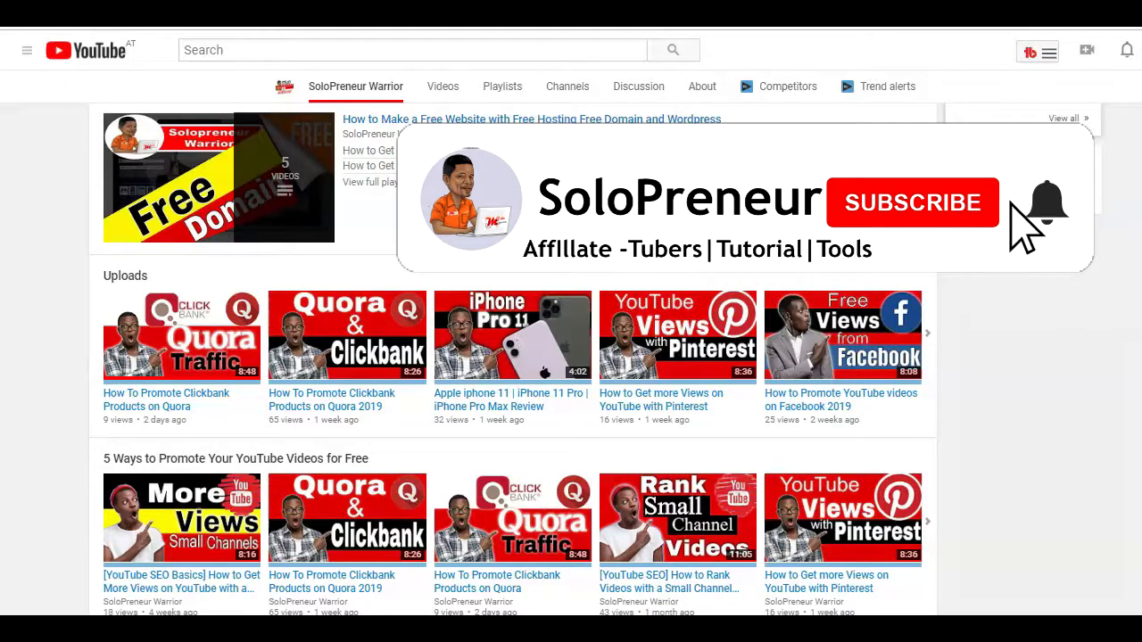
click(911, 202)
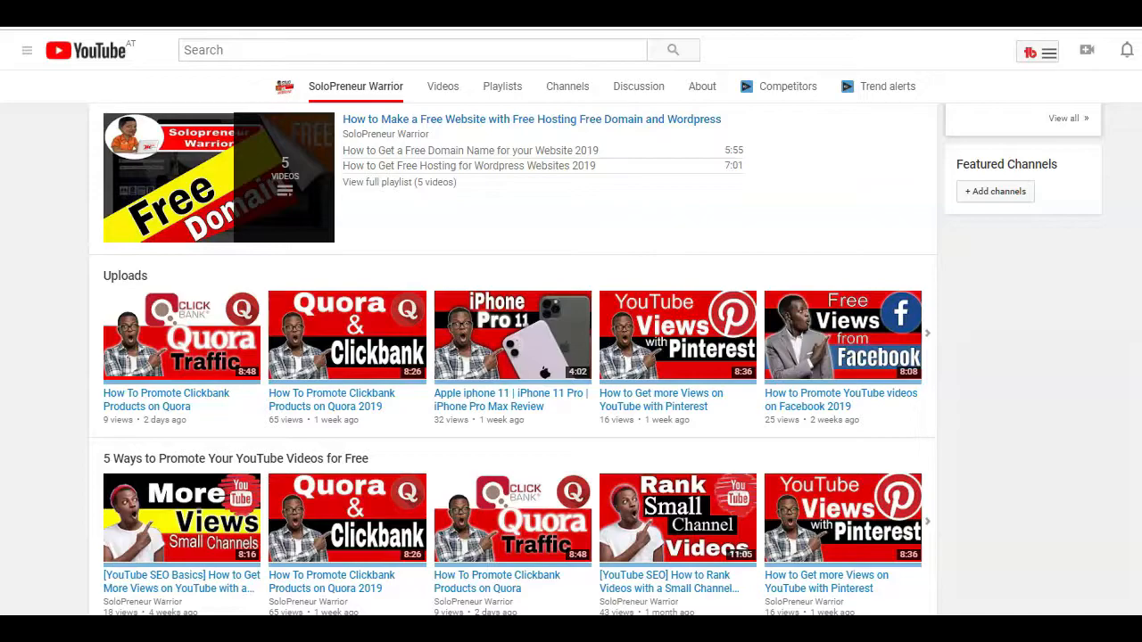
click(180, 336)
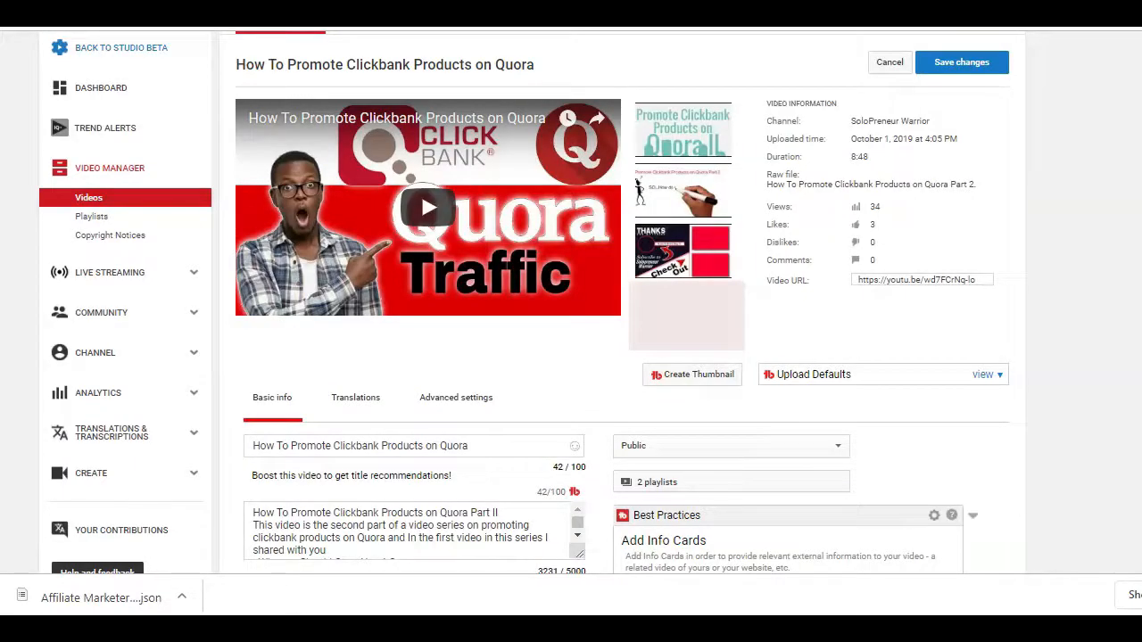
mouse_move(745, 143)
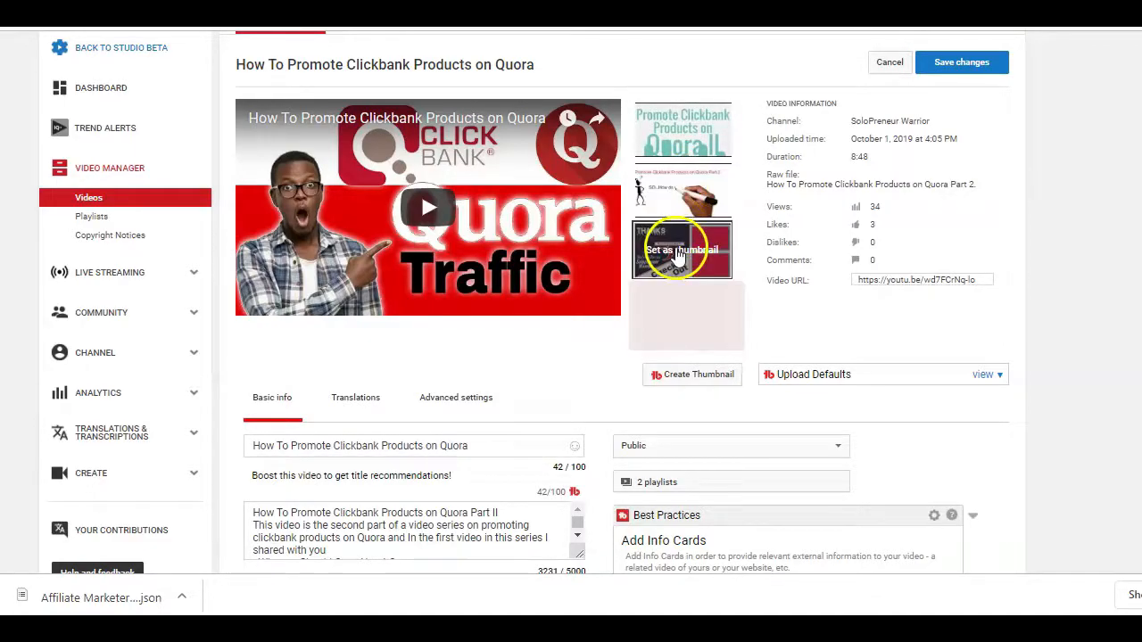
Try the auto-generated frames as the Quora video's thumbnail
click(682, 250)
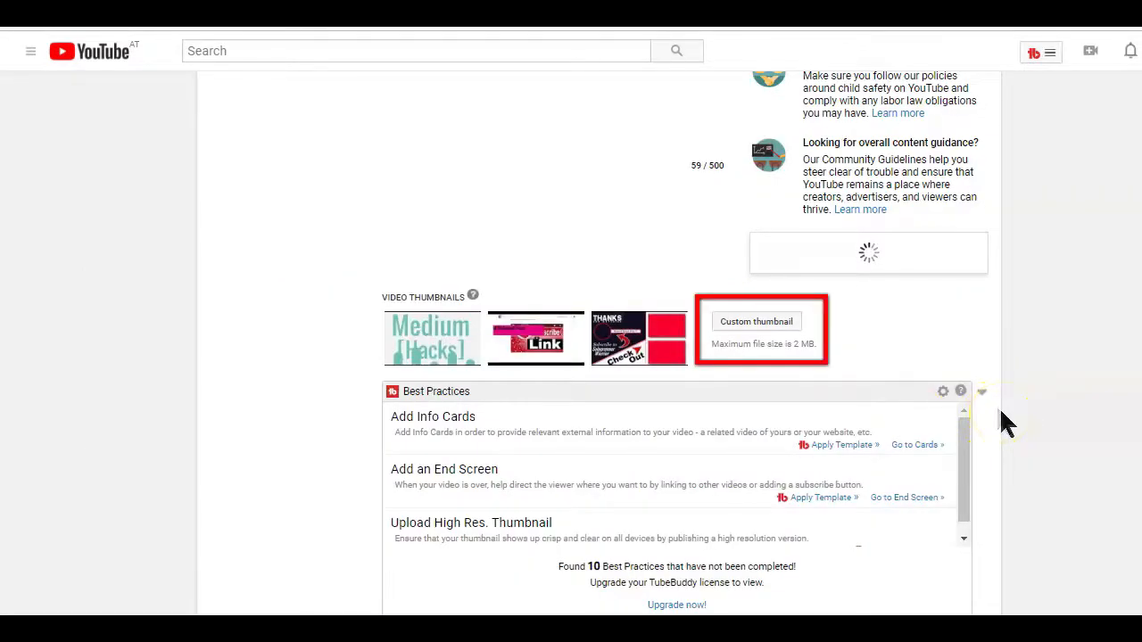
click(755, 321)
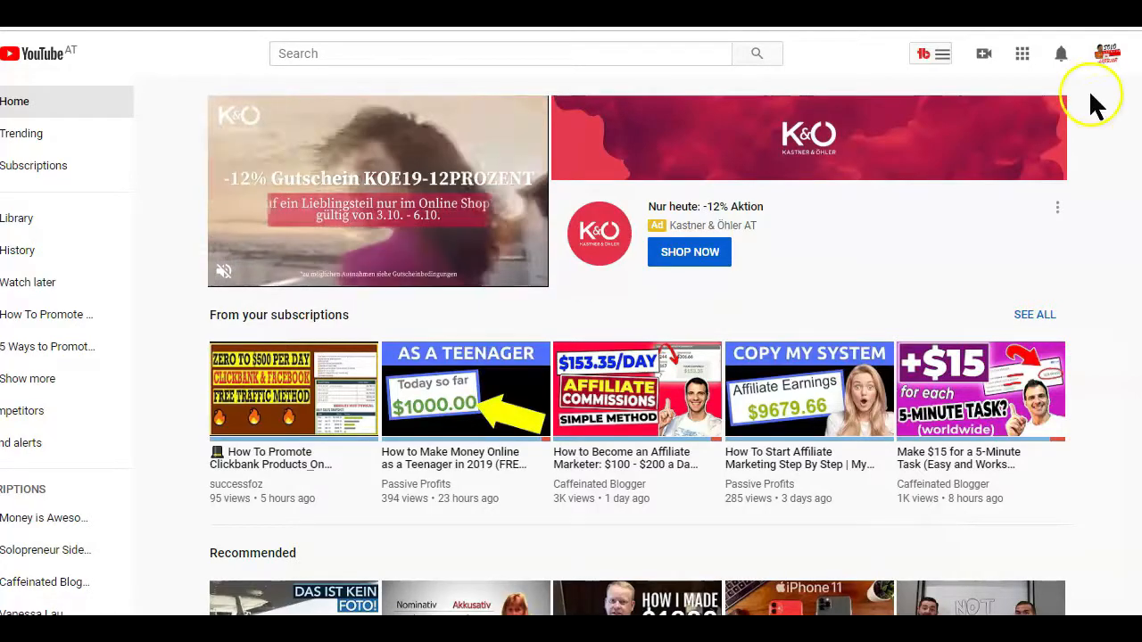
From the profile avatar menu, open YouTube Studio beta and expand Other features
click(1108, 52)
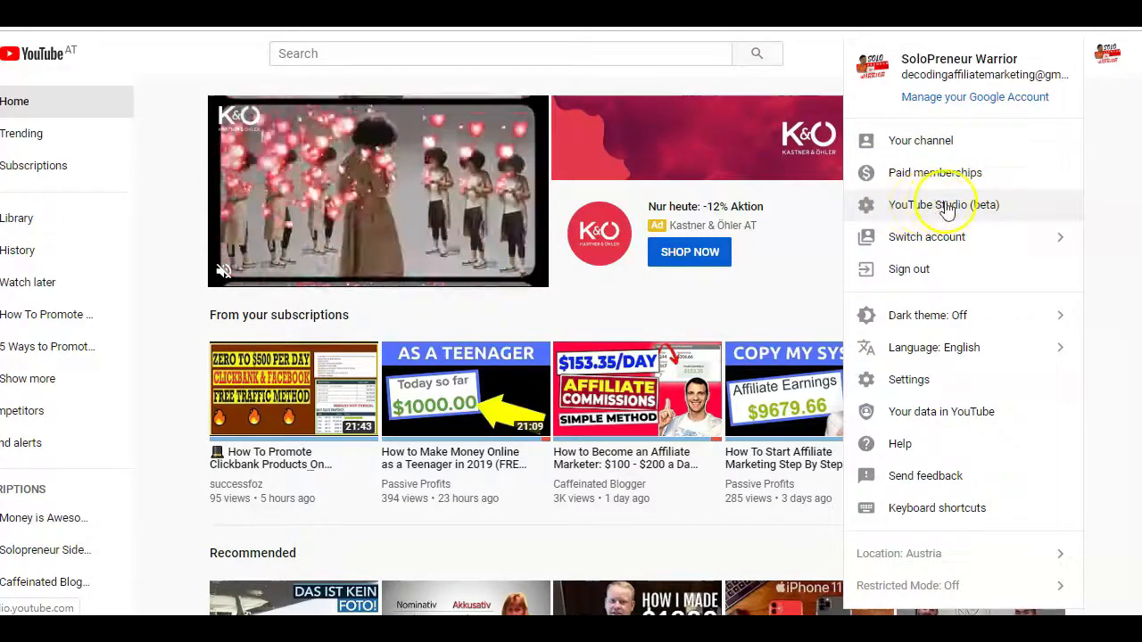
click(943, 204)
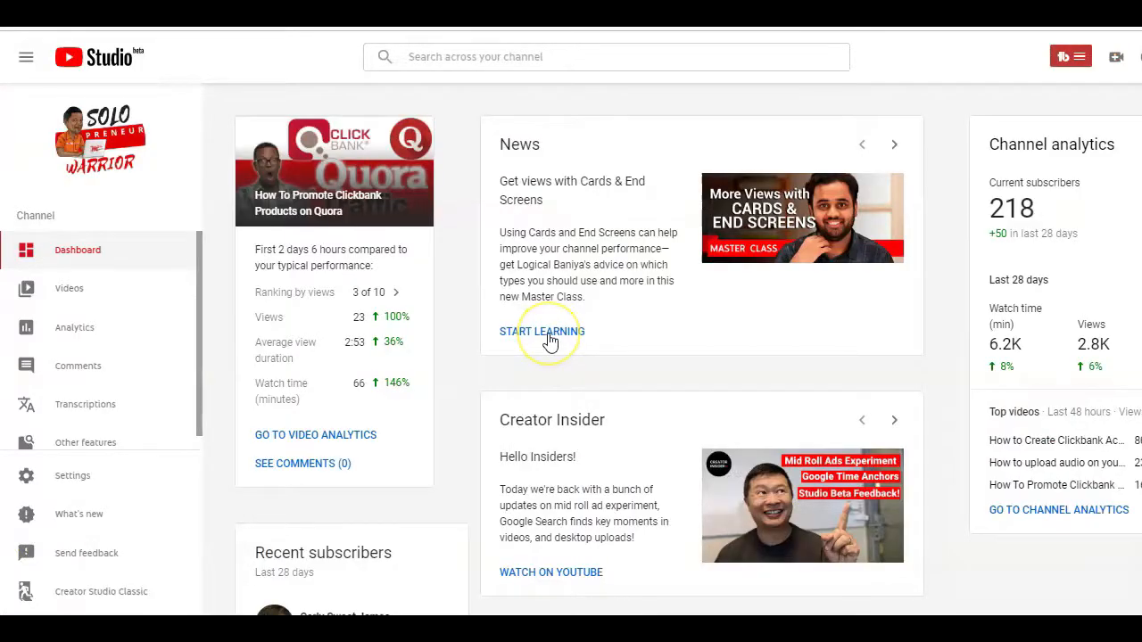
mouse_move(85, 442)
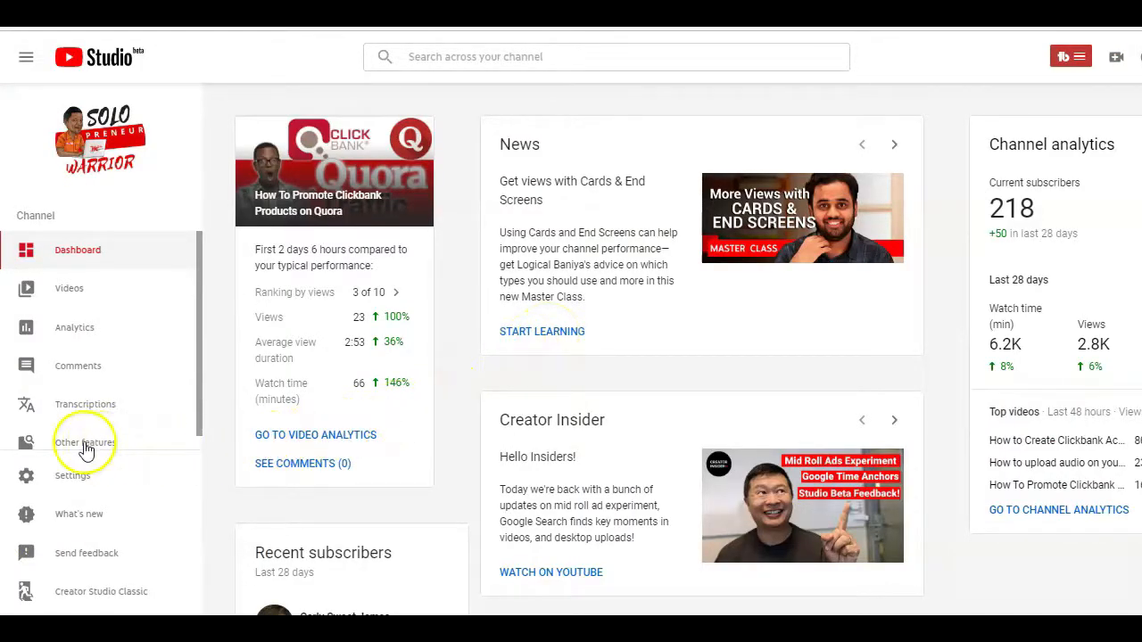
click(86, 442)
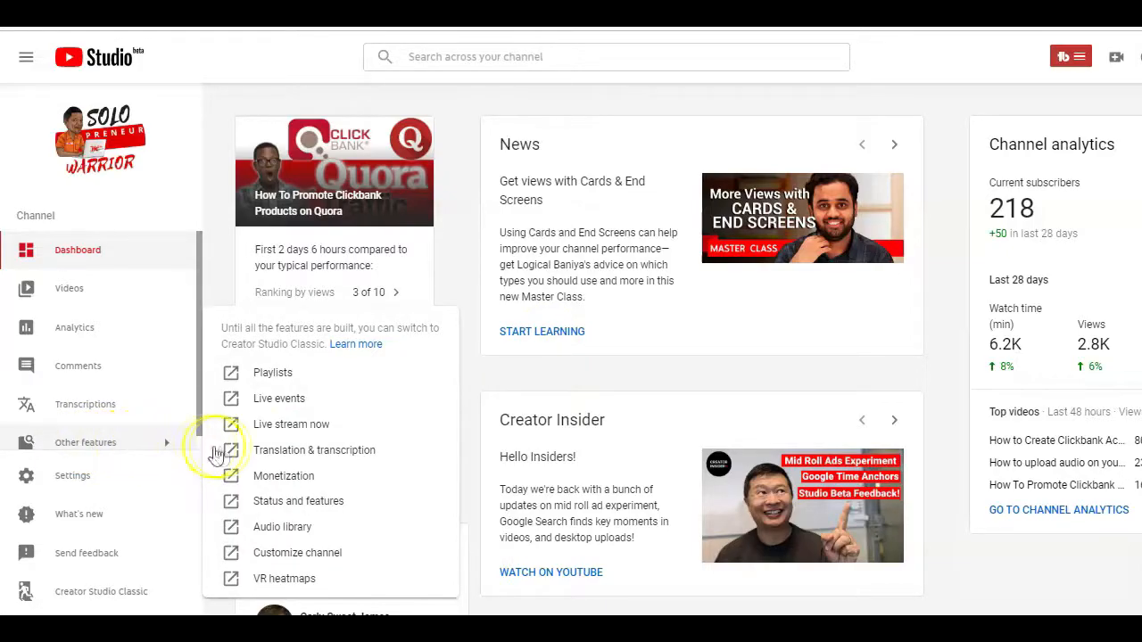
mouse_move(283, 510)
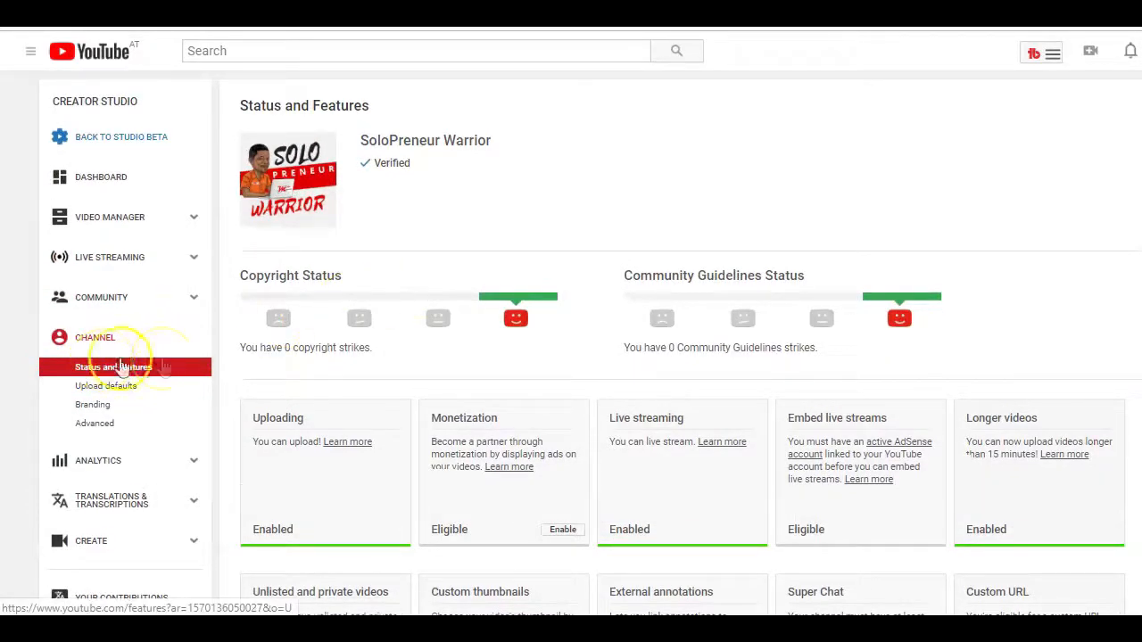
Scroll Status and features and select the Verified label under the channel name
scroll(down, 3)
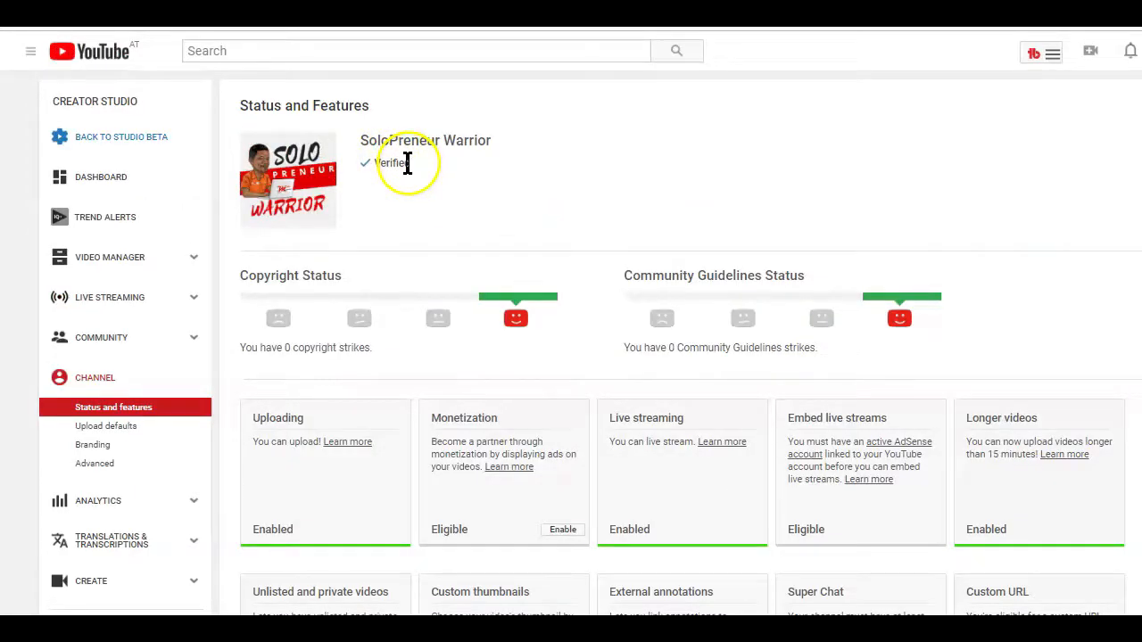
double_click(390, 163)
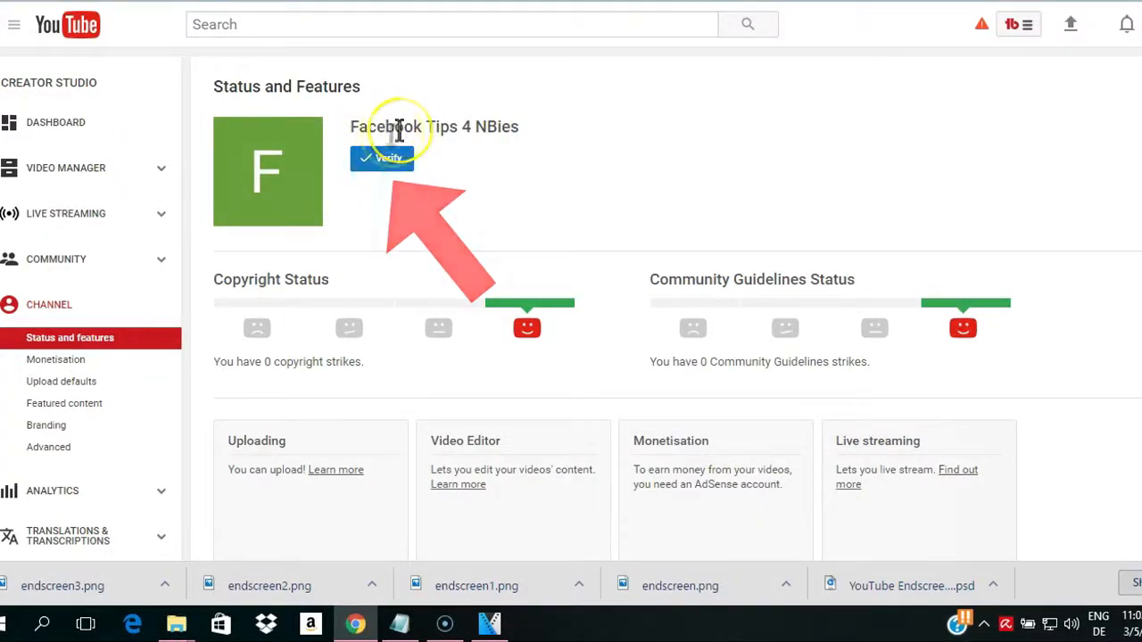
Start channel verification and choose to receive the verification code by text message
click(381, 157)
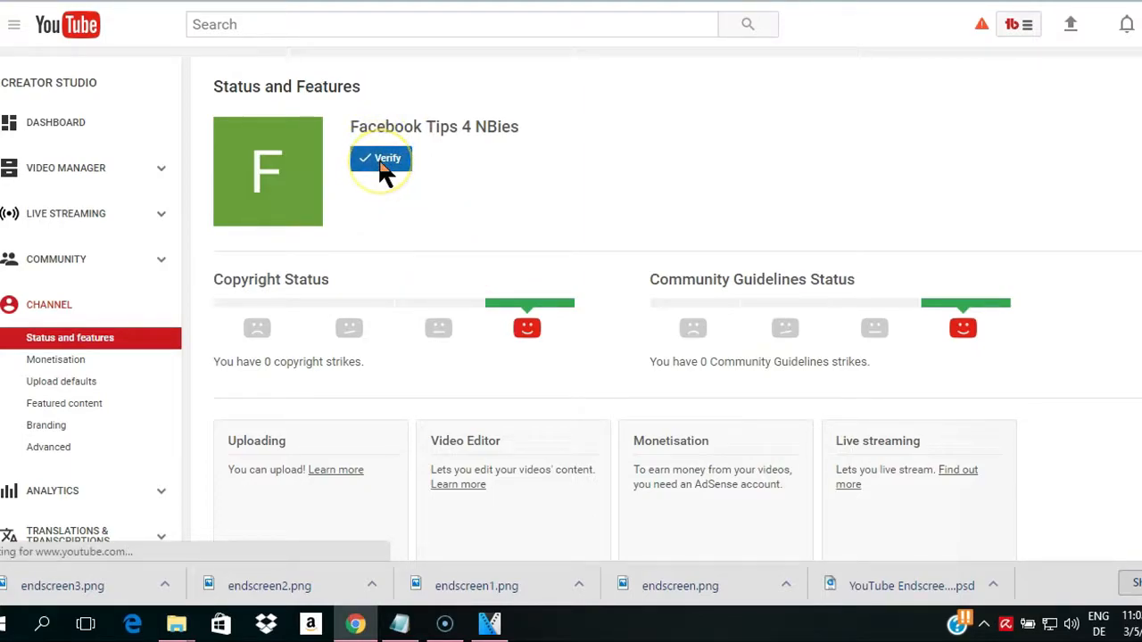
click(380, 157)
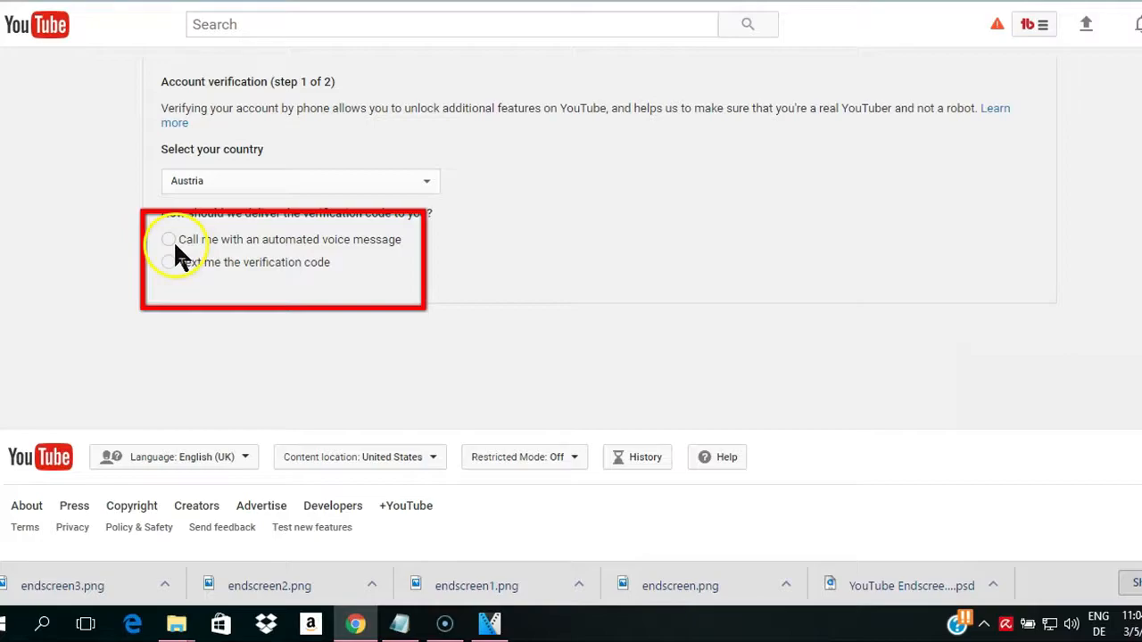
click(159, 261)
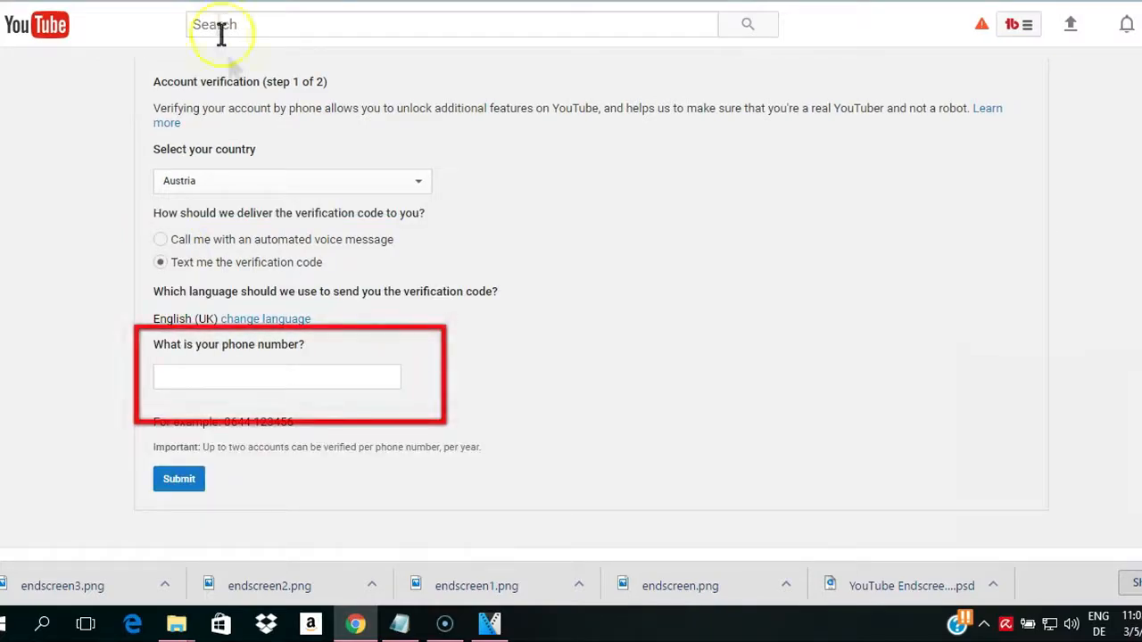
click(276, 376)
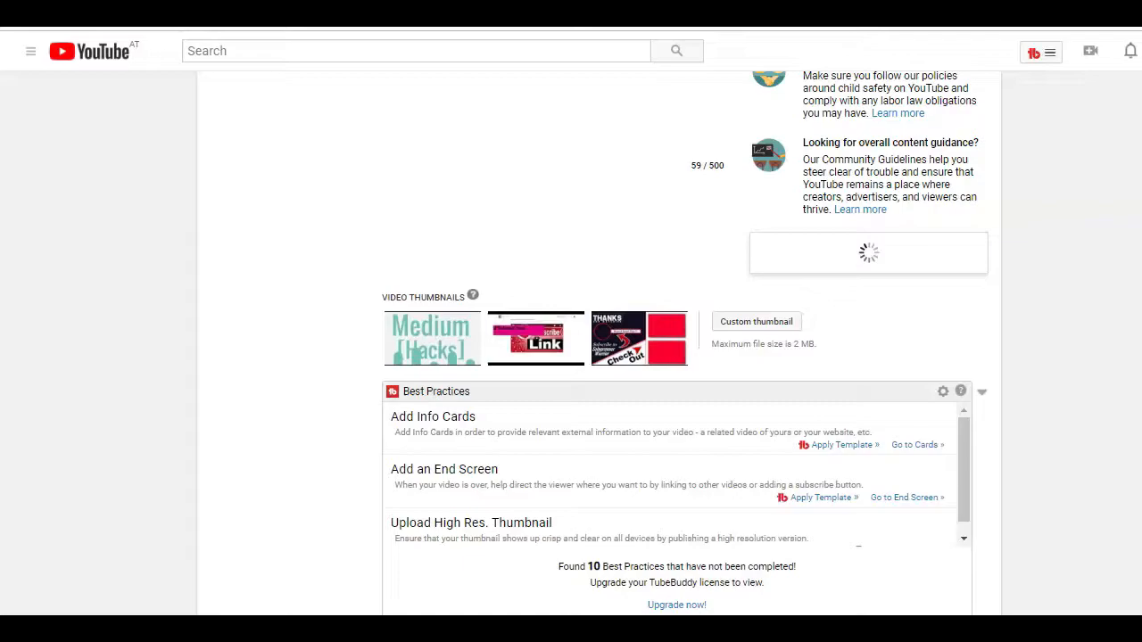
mouse_move(639, 337)
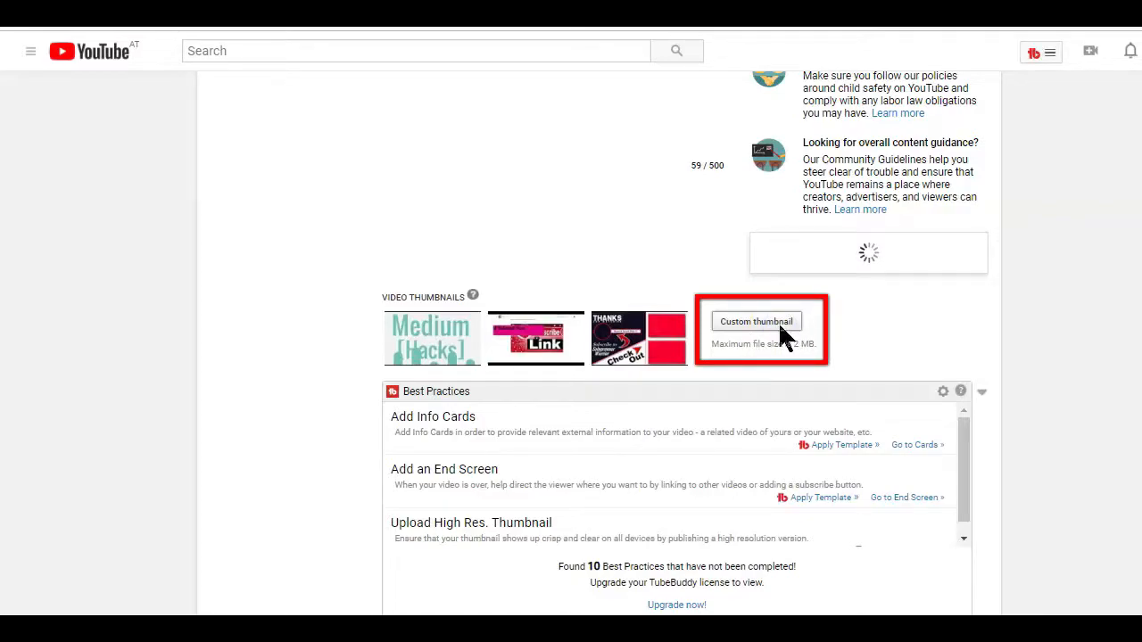
click(755, 321)
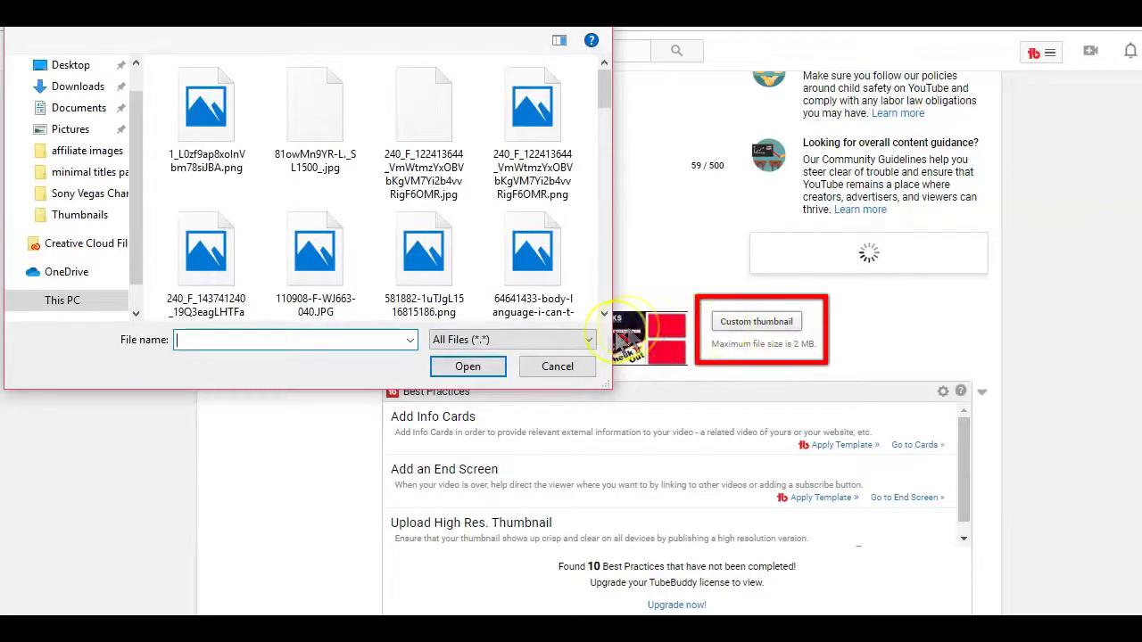
mouse_move(556, 367)
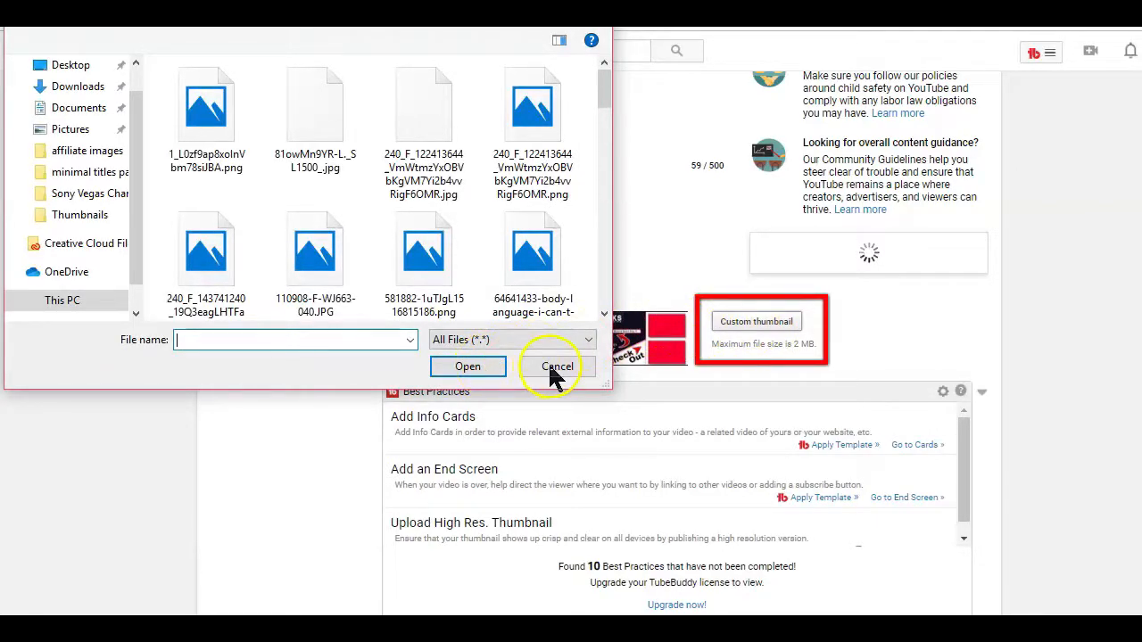
click(556, 367)
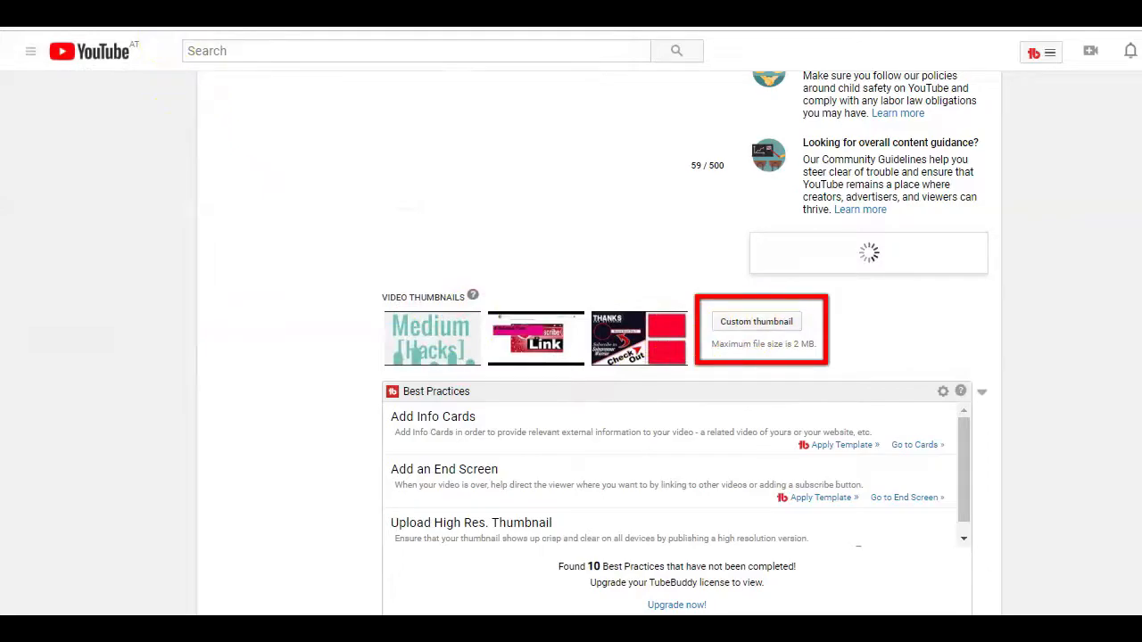